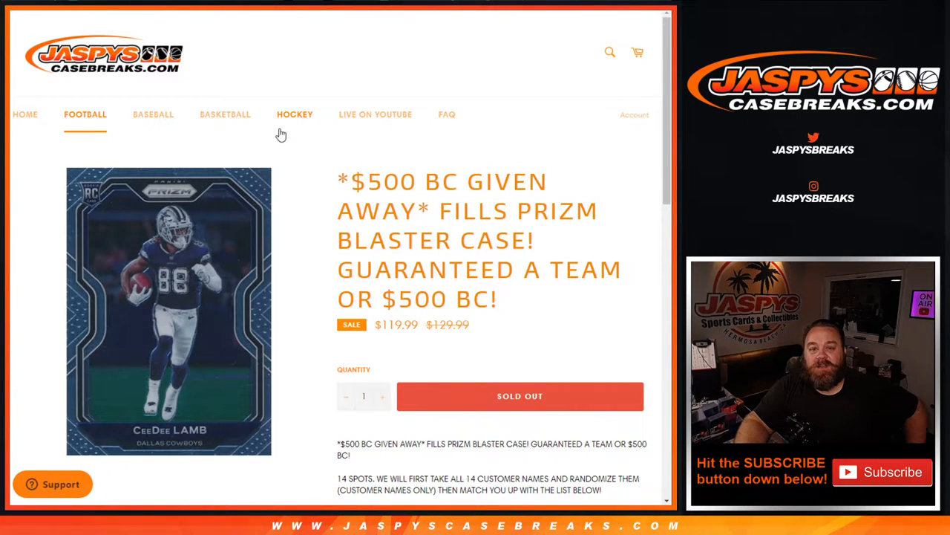
pyautogui.moveTo(281, 248)
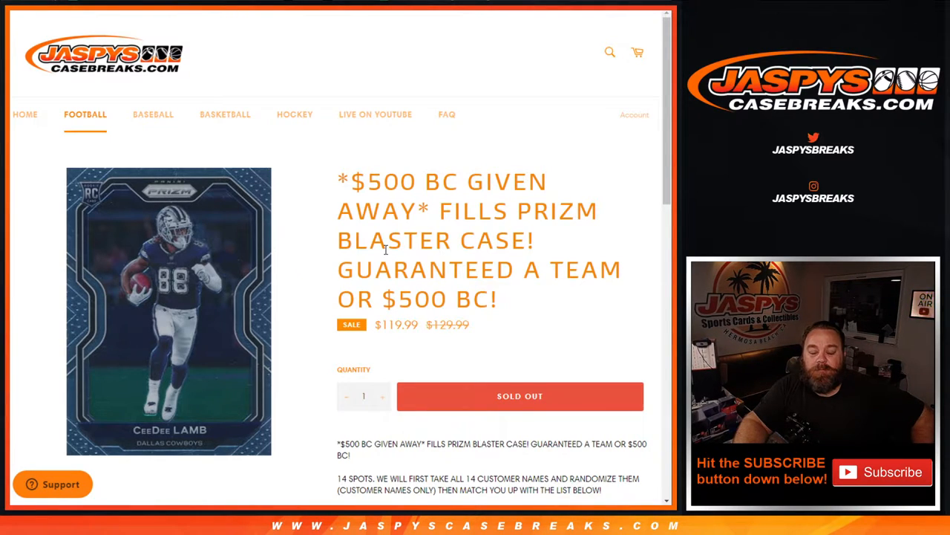
pyautogui.moveTo(286, 32)
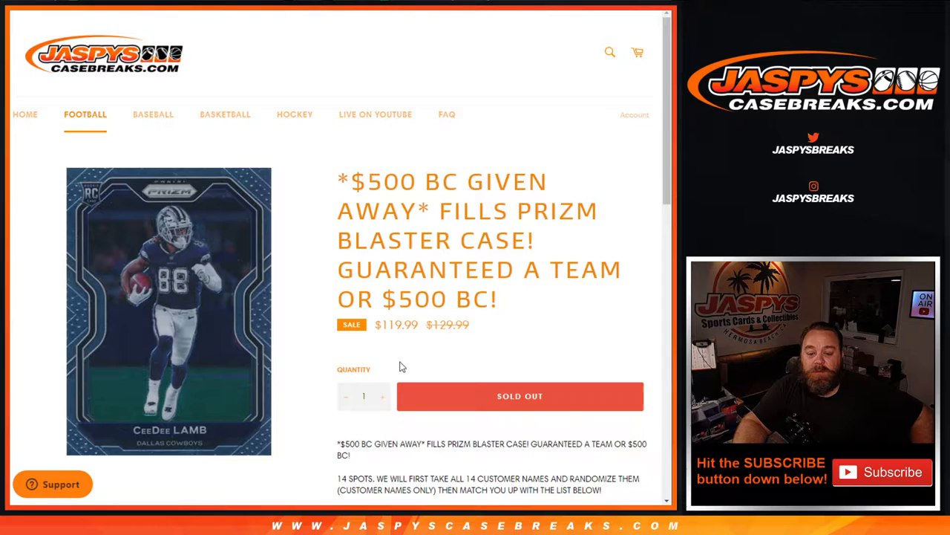
# Roll the two virtual dice on the Dice Roller, getting a three and a six
pyautogui.scroll(-3)
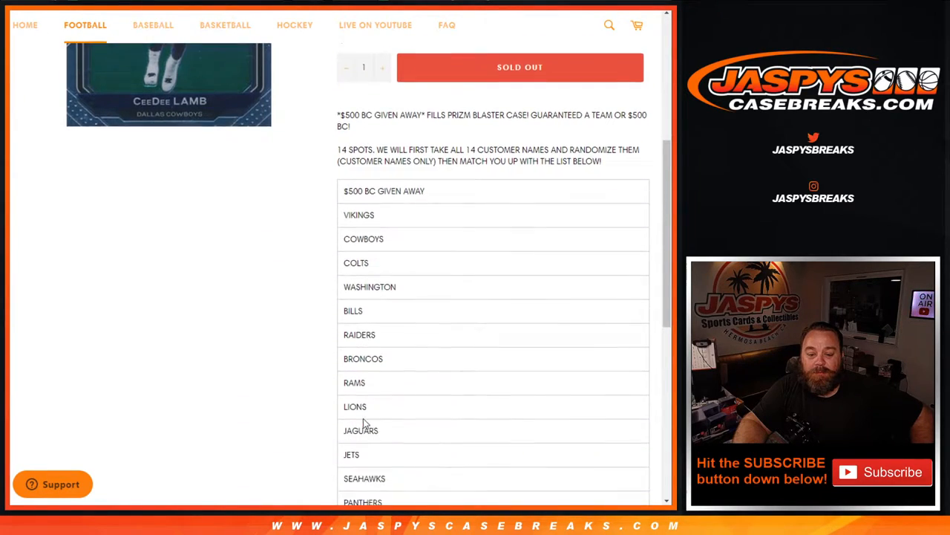
pyautogui.scroll(-3)
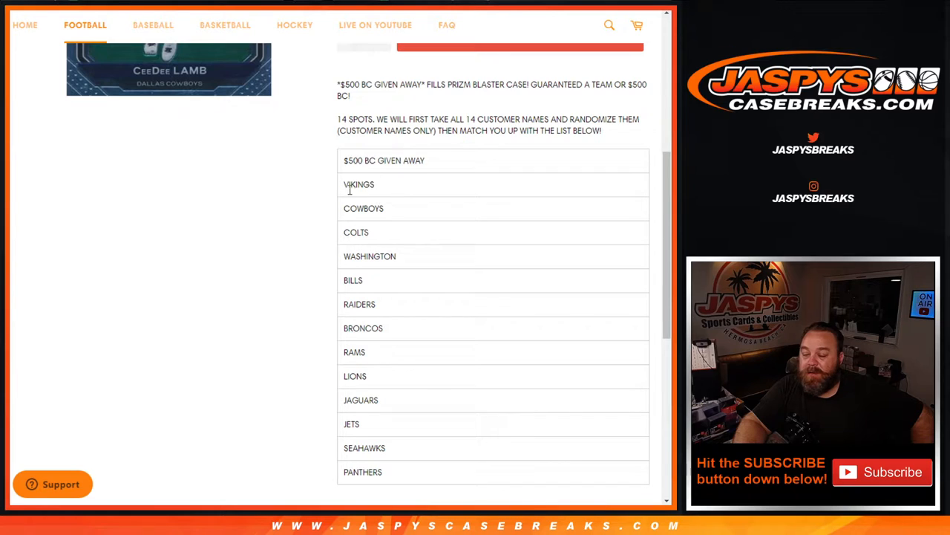
pyautogui.scroll(3)
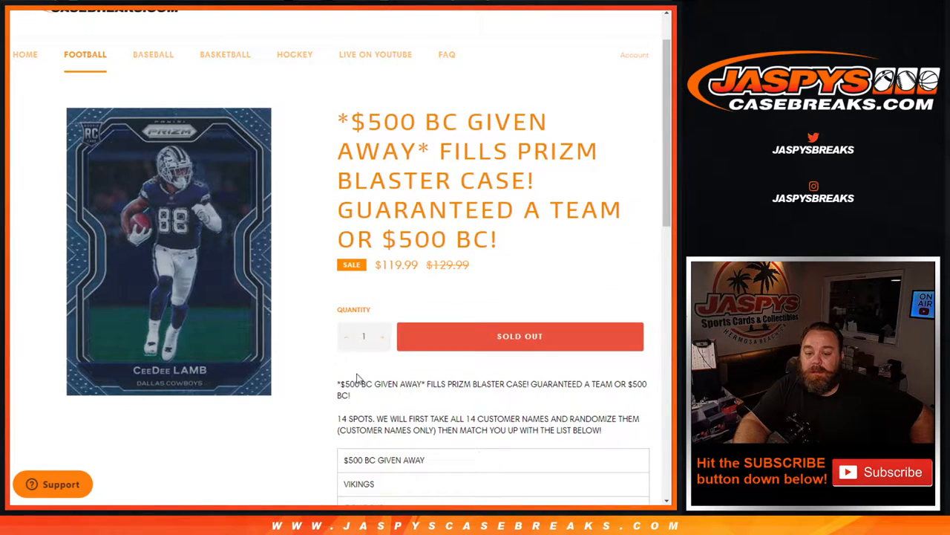
pyautogui.moveTo(478, 389)
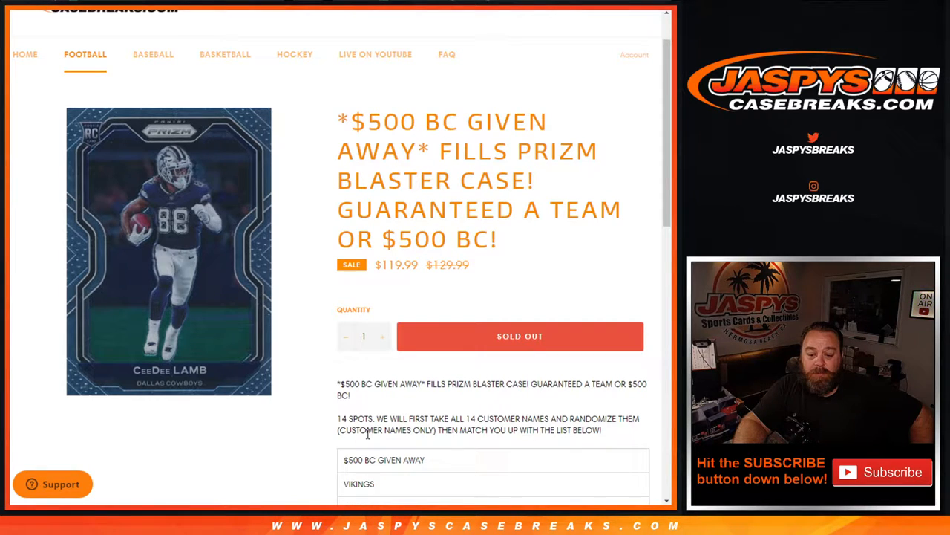
pyautogui.scroll(-3)
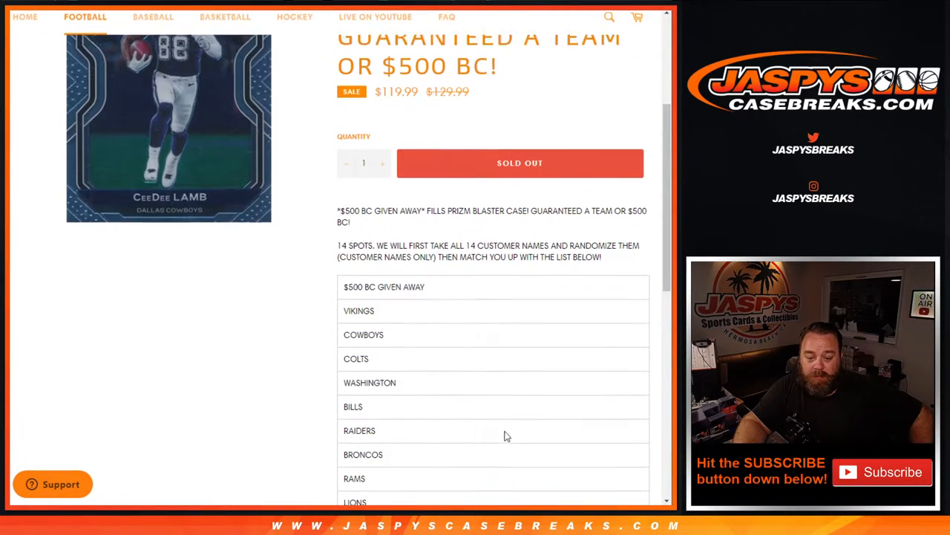
pyautogui.scroll(-3)
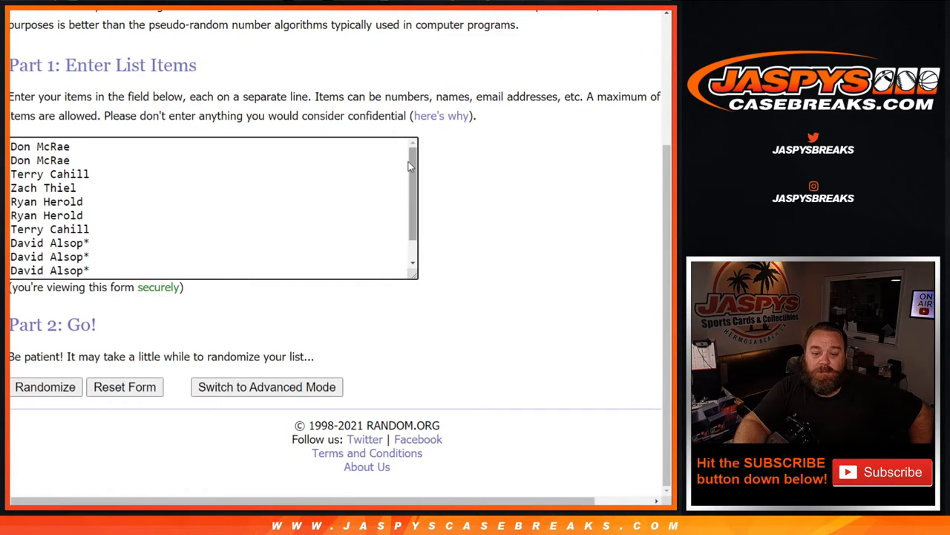
pyautogui.scroll(-3)
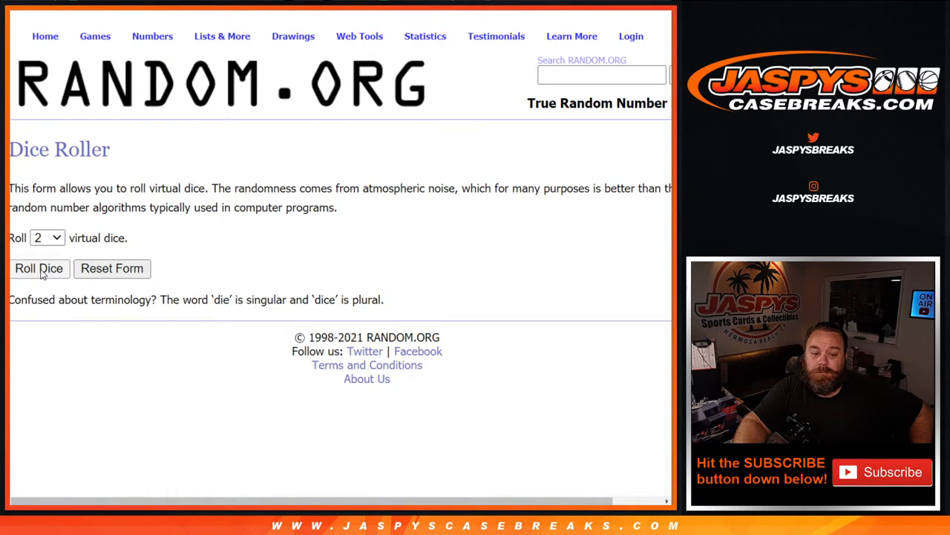
pyautogui.click(38, 269)
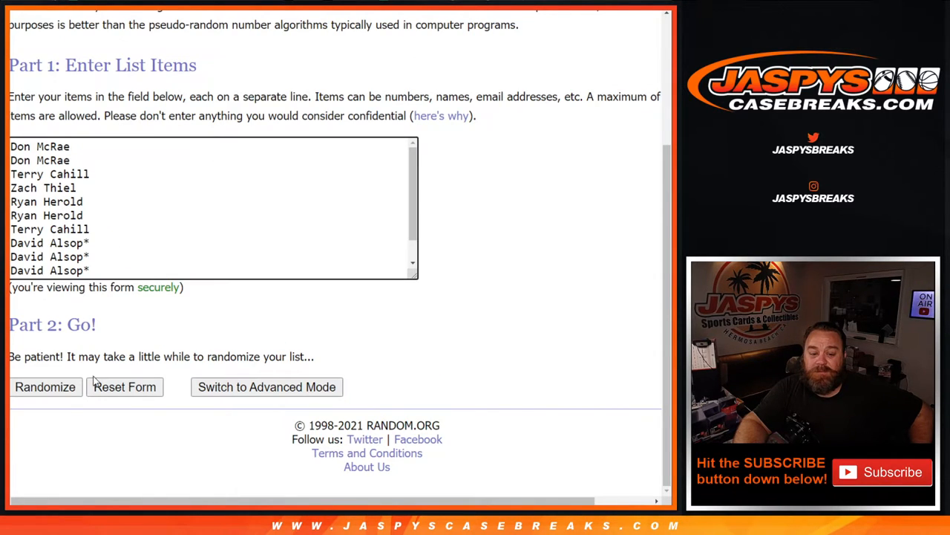
# Shuffle the customer name list repeatedly and select the final randomized order
pyautogui.click(45, 386)
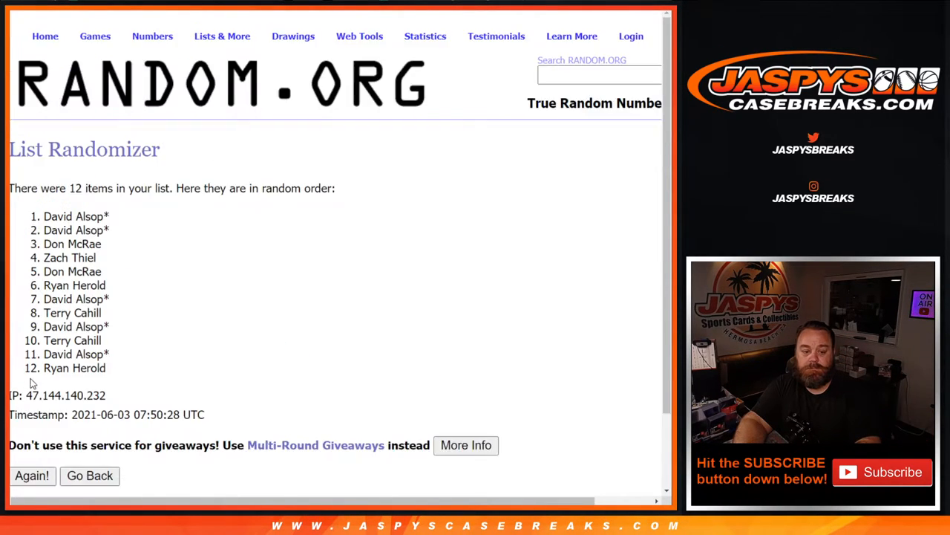
pyautogui.click(32, 475)
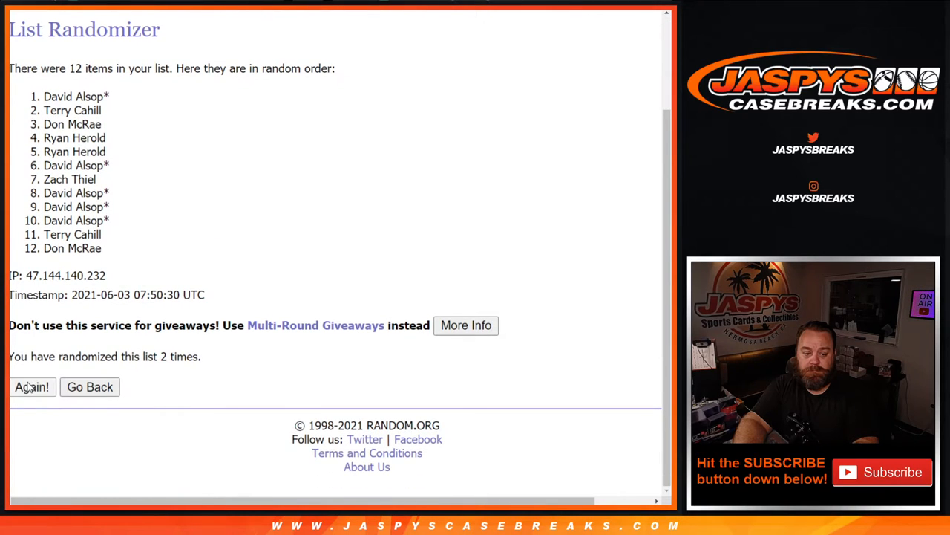
pyautogui.click(32, 387)
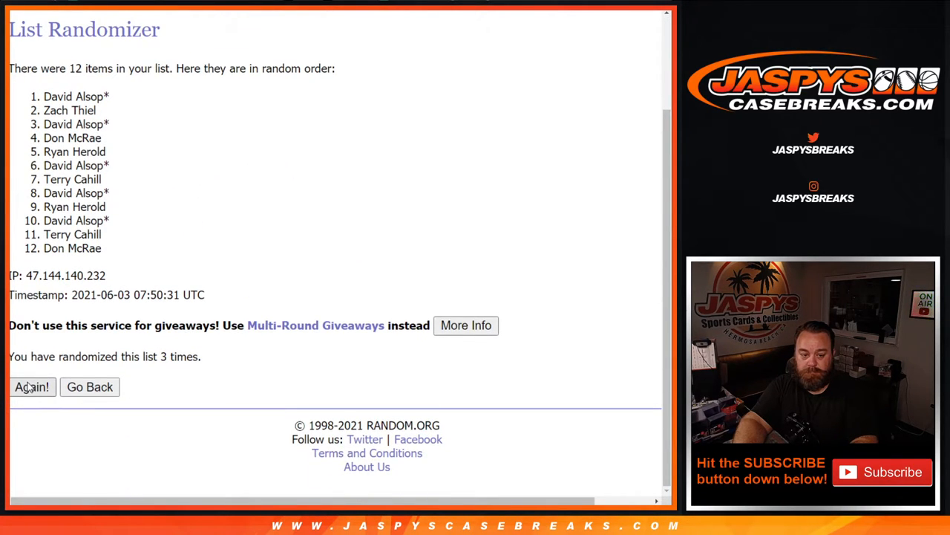
pyautogui.click(31, 386)
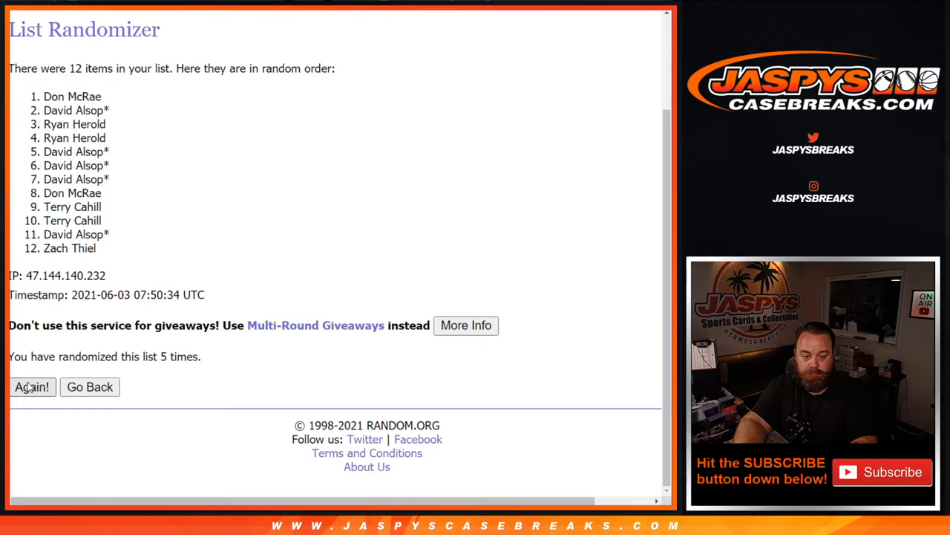
pyautogui.click(31, 386)
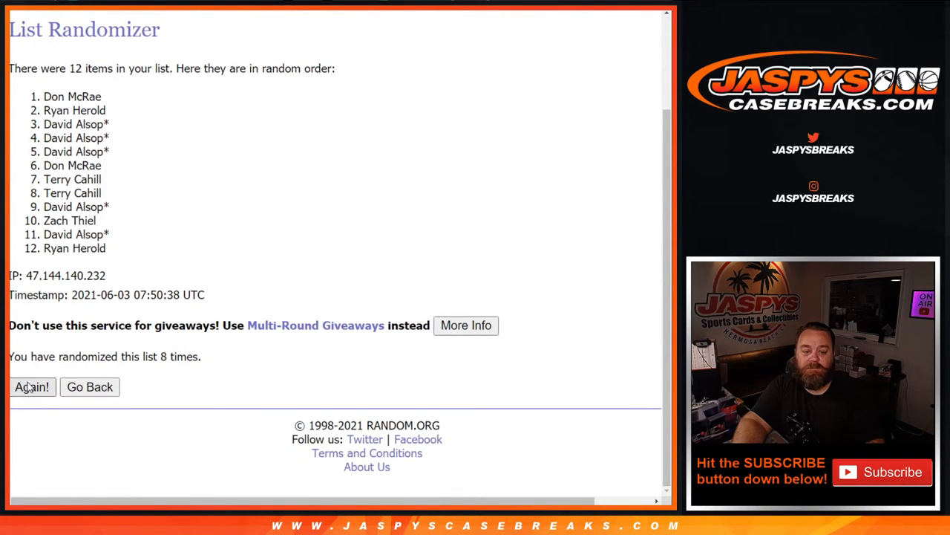
pyautogui.click(32, 386)
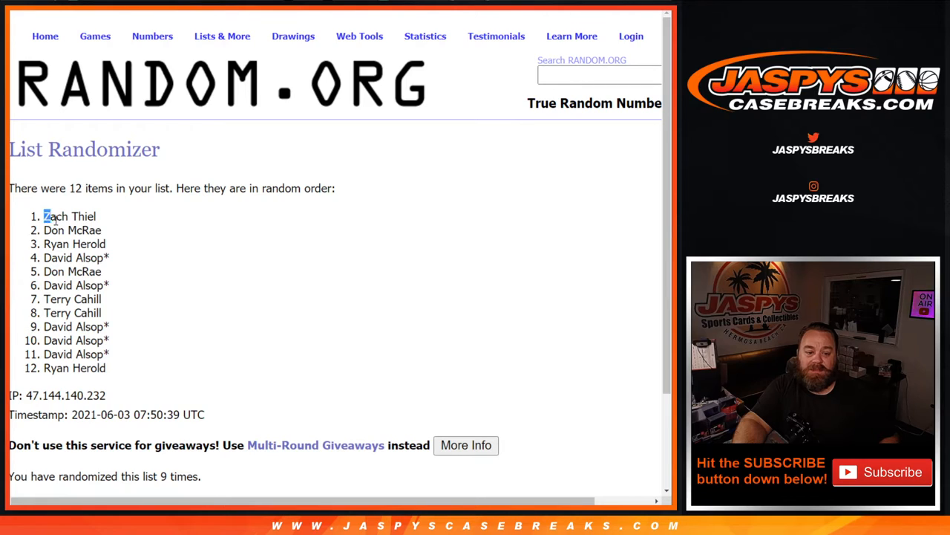
pyautogui.moveTo(45, 216); pyautogui.dragTo(103, 230)
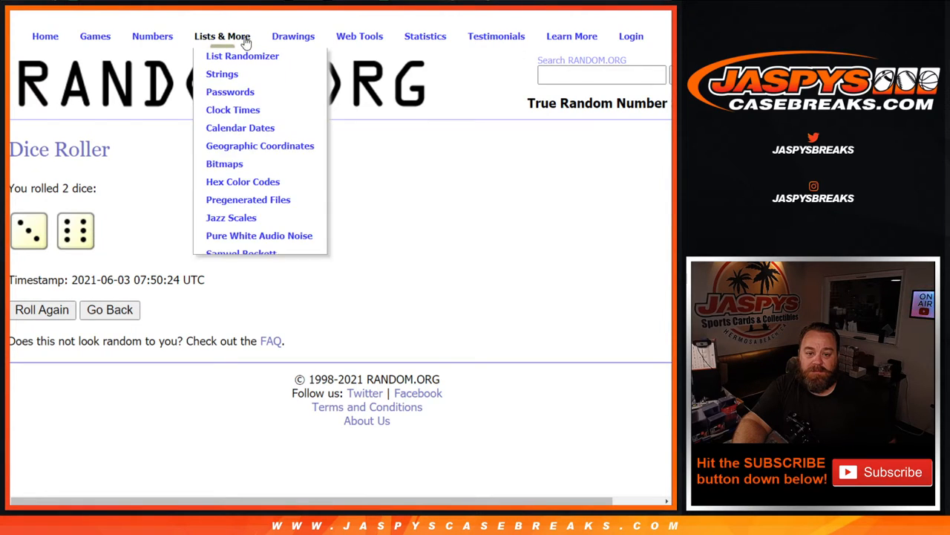
pyautogui.click(242, 56)
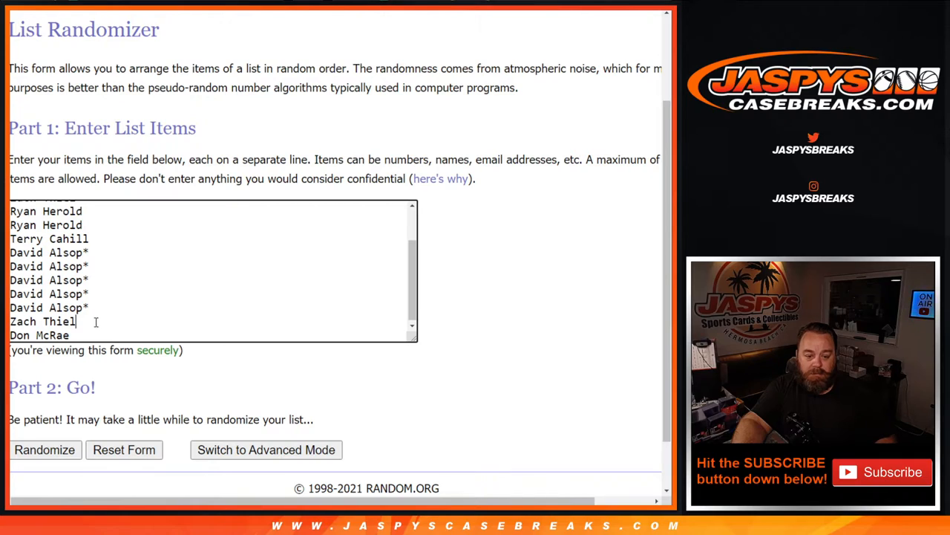
pyautogui.write('^')
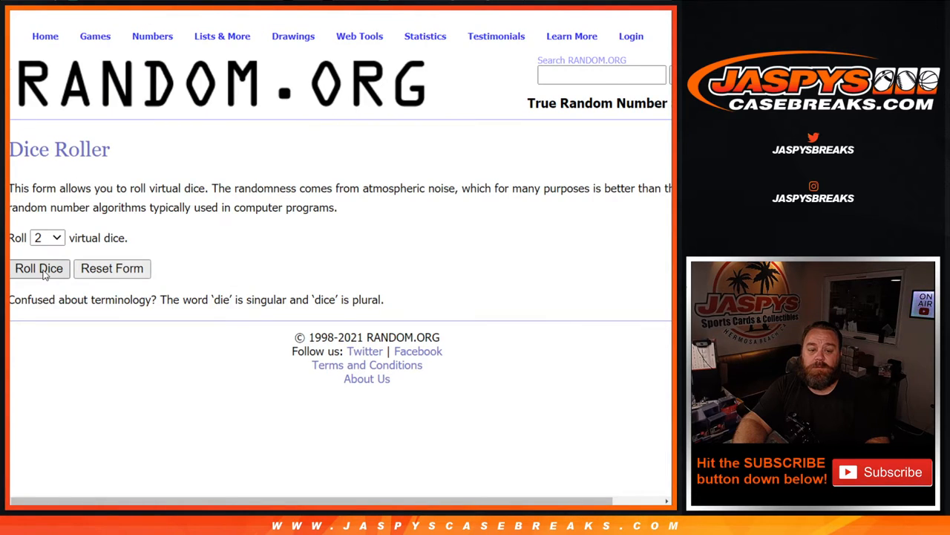
# Roll the dice, then shuffle the 14 customer names several times with Again!
pyautogui.click(38, 268)
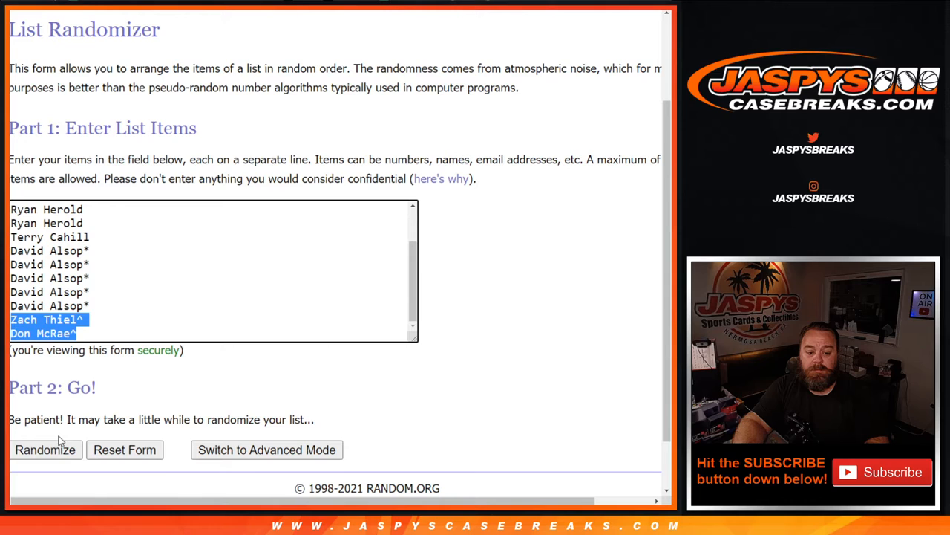
pyautogui.click(45, 450)
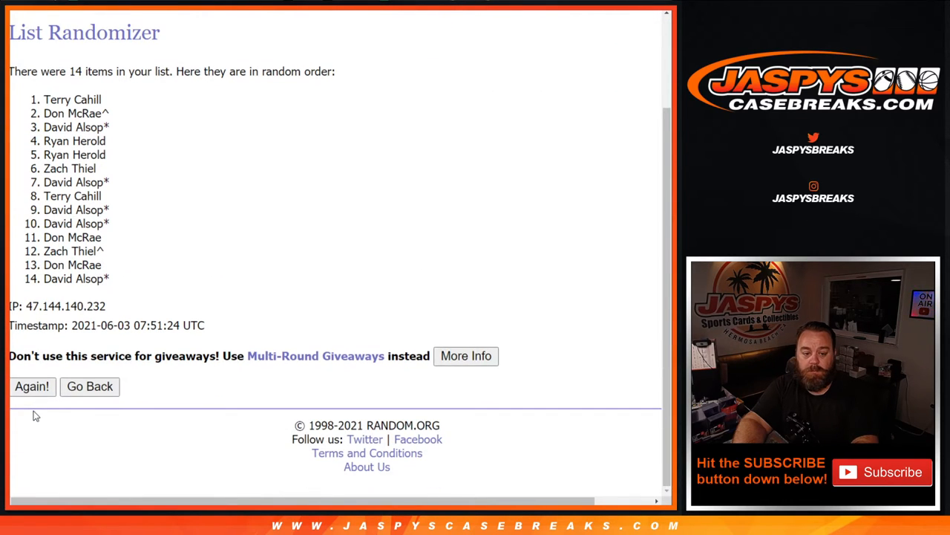
pyautogui.click(31, 386)
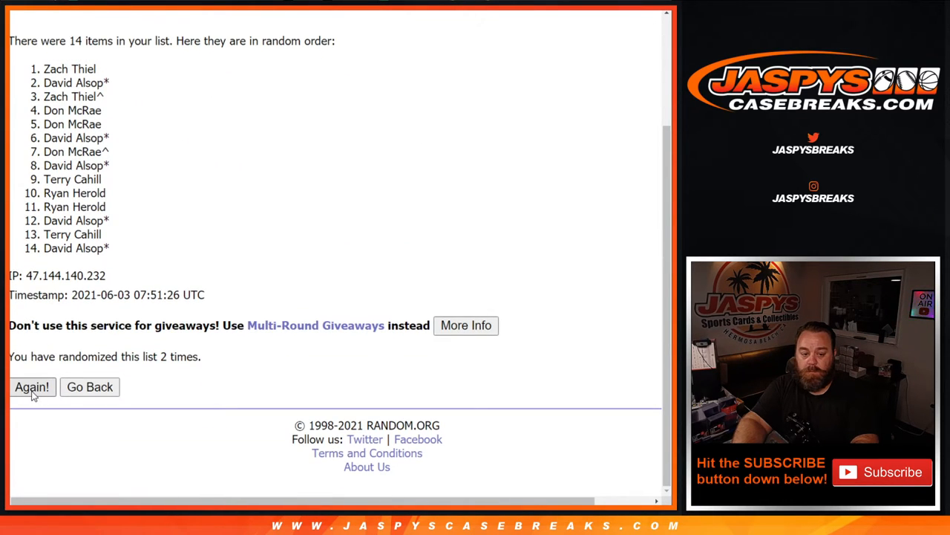
pyautogui.click(31, 386)
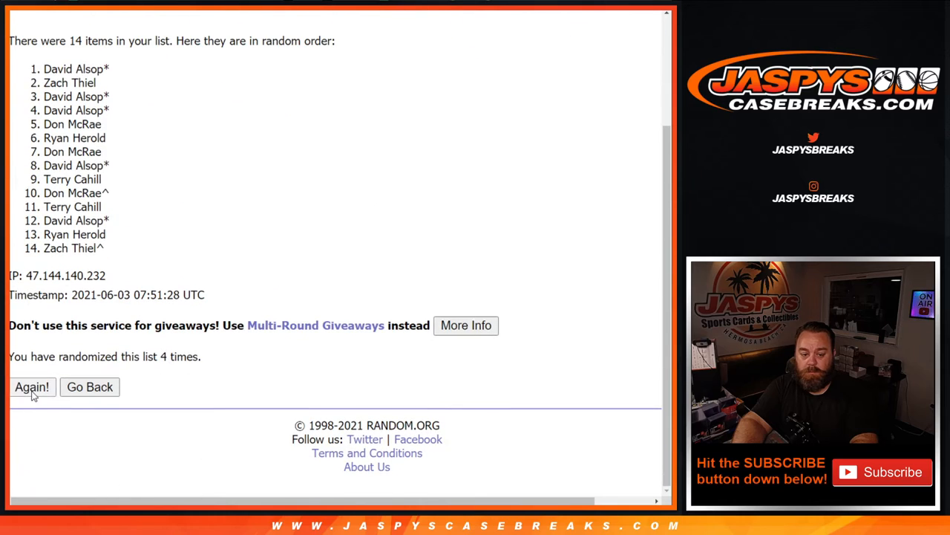
pyautogui.click(31, 386)
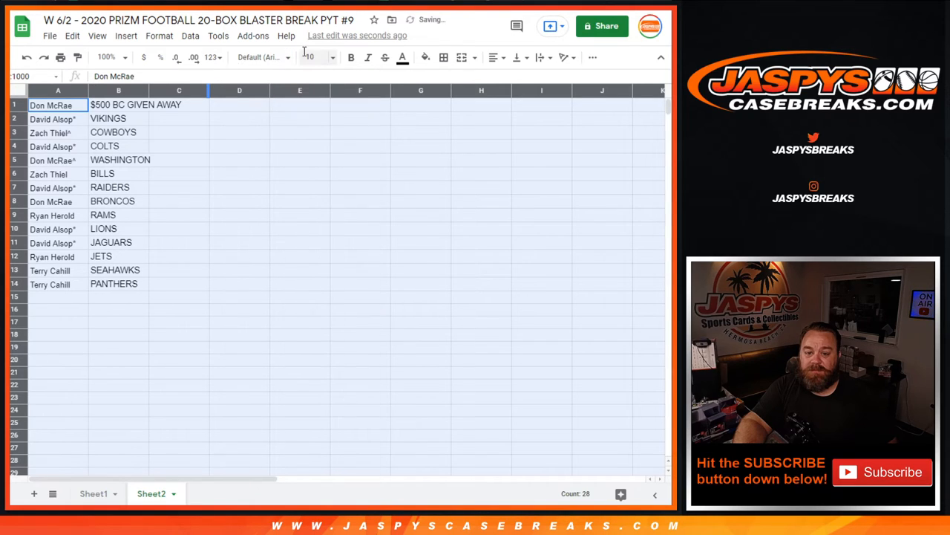
pyautogui.click(309, 56)
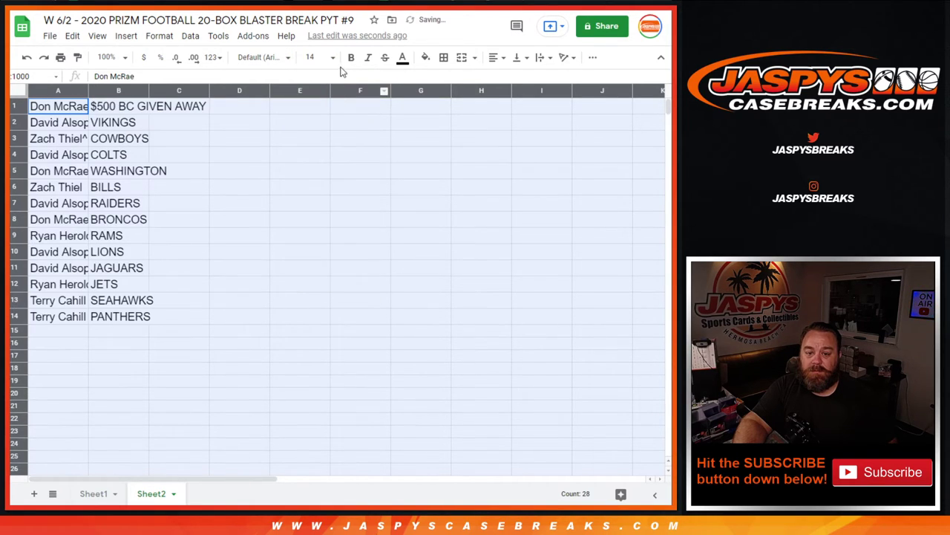
pyautogui.click(350, 57)
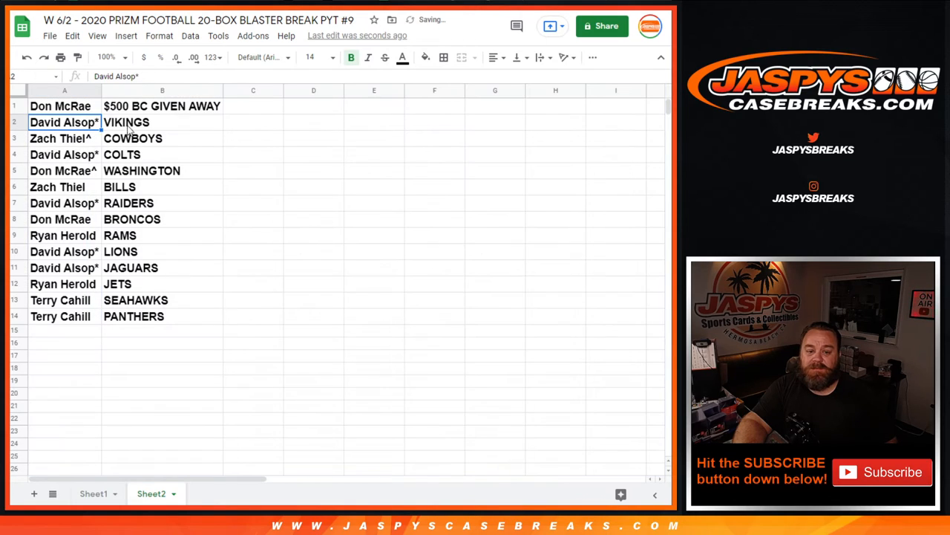
pyautogui.click(60, 138)
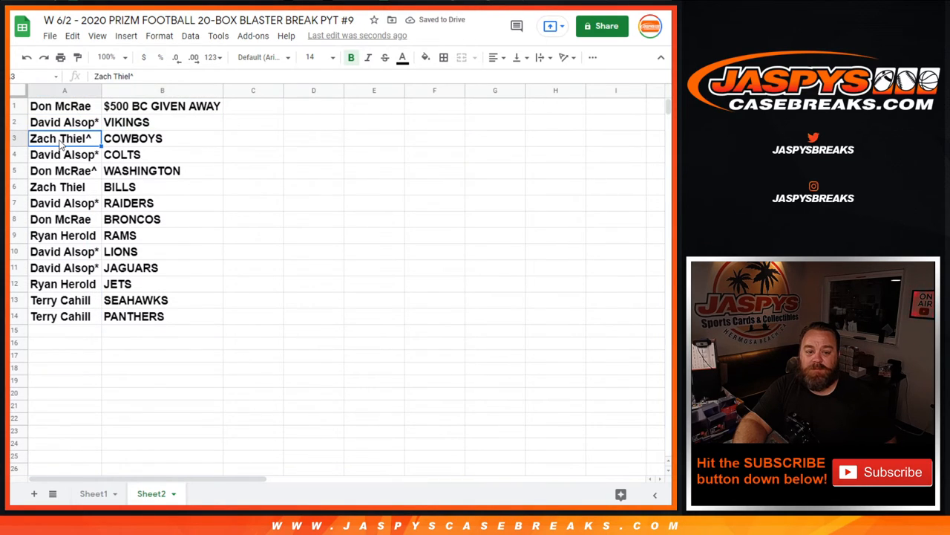
pyautogui.click(162, 138)
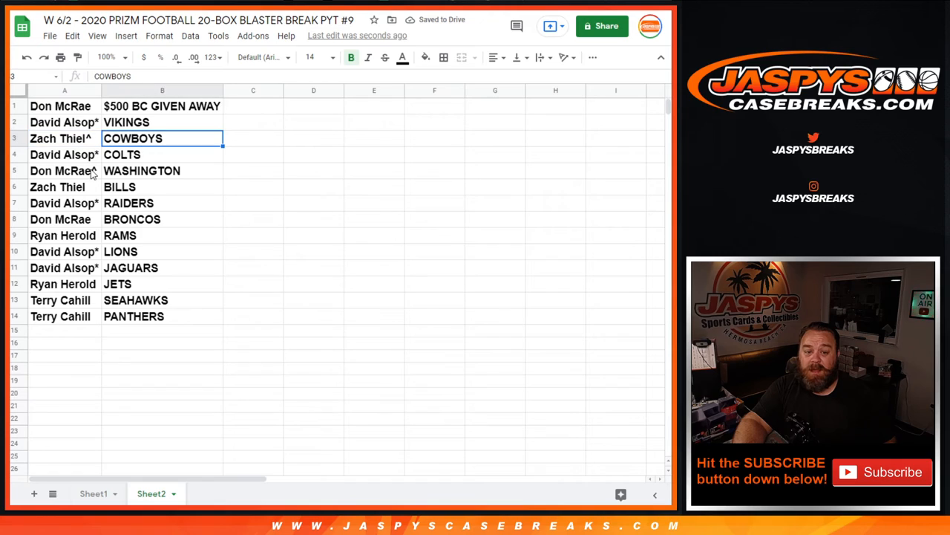
pyautogui.click(148, 154)
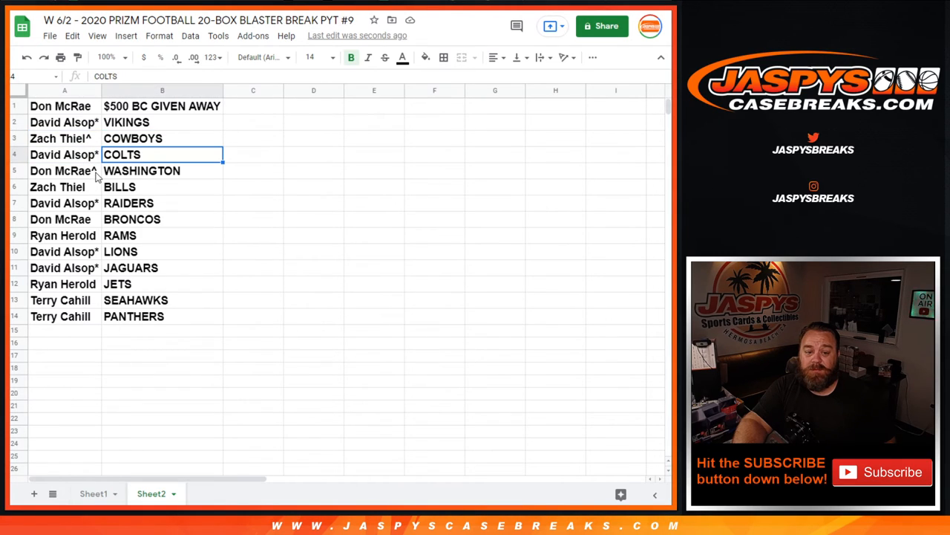
pyautogui.click(59, 188)
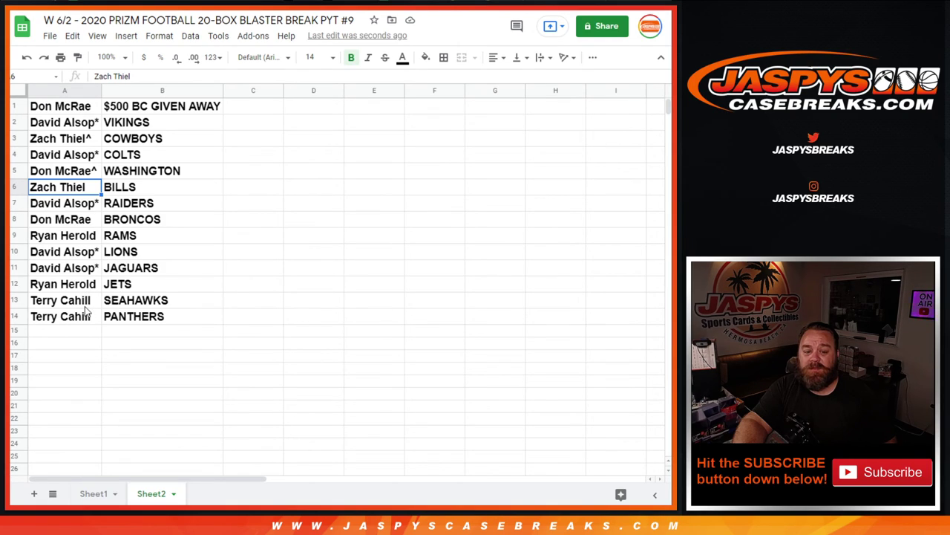
pyautogui.moveTo(122, 321)
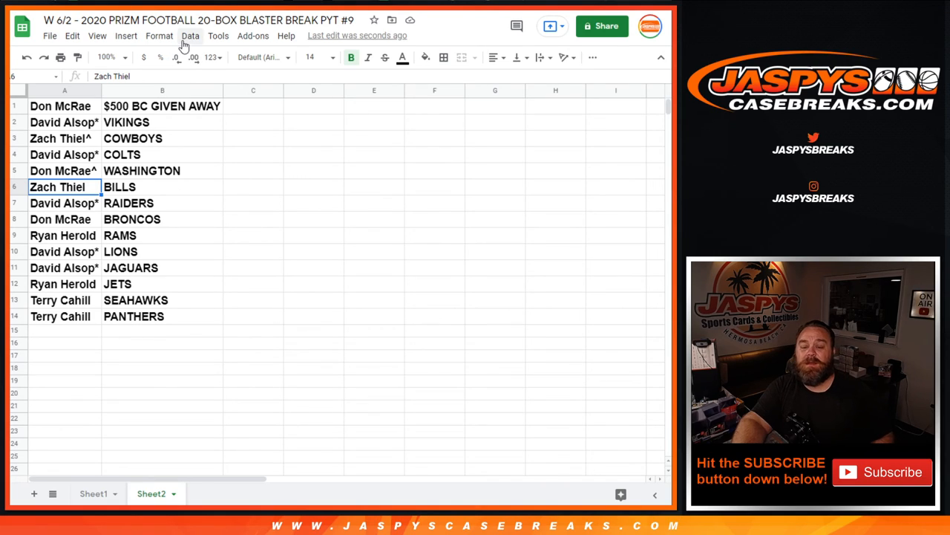
pyautogui.moveTo(108, 16)
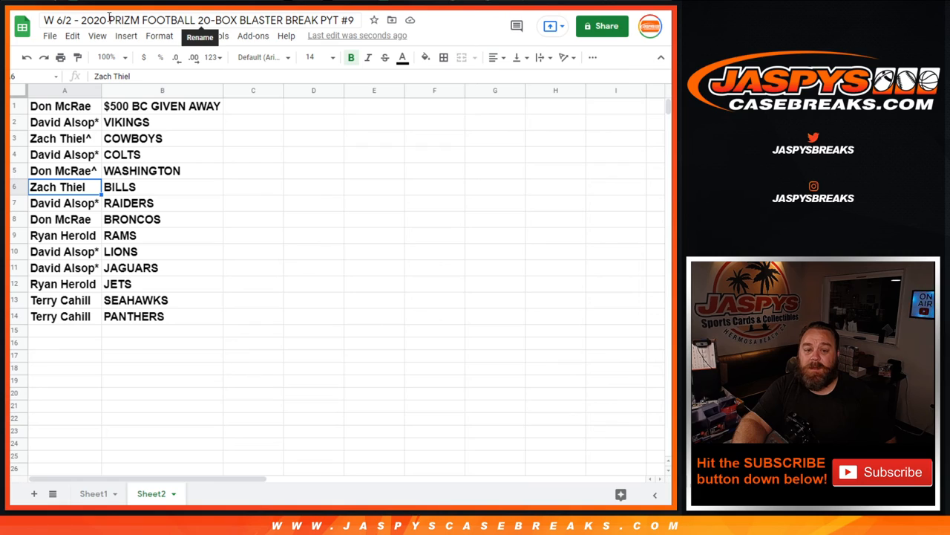